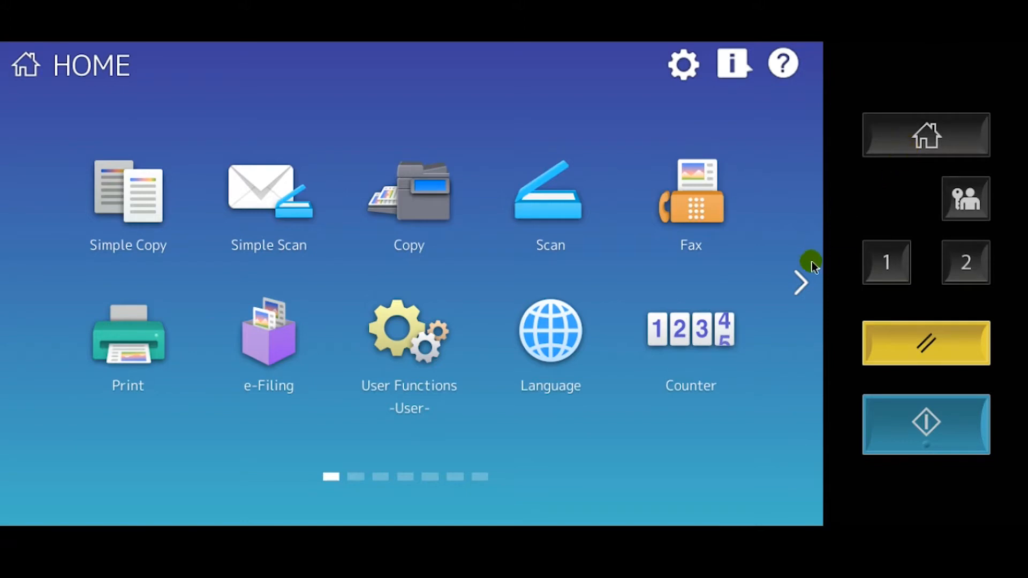
- Go to the second page of apps and launch e-BRIDGE Plus for Barcode Scan
{"action": "left_click", "coordinate": [801, 283]}
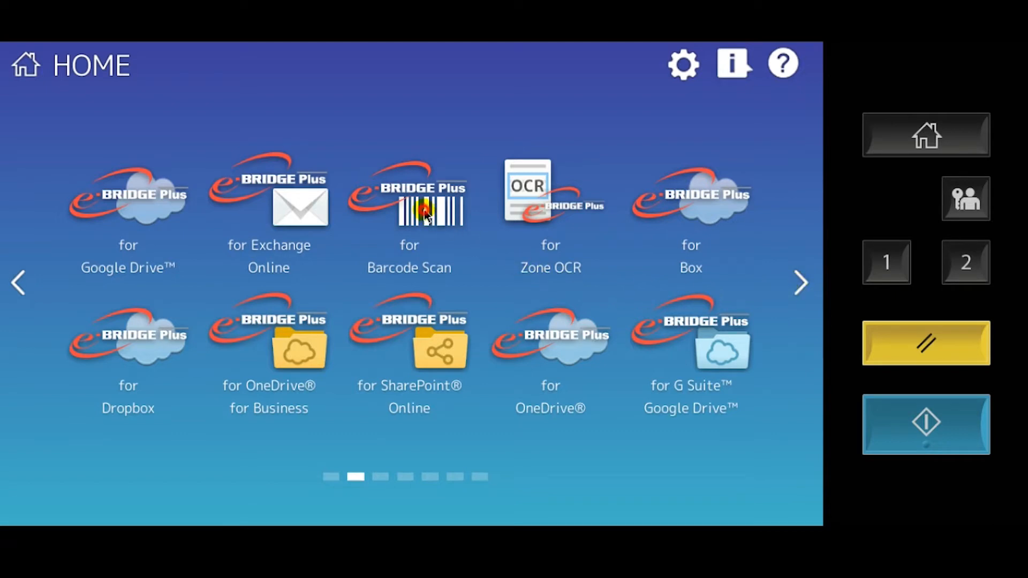
{"action": "left_click", "coordinate": [408, 198]}
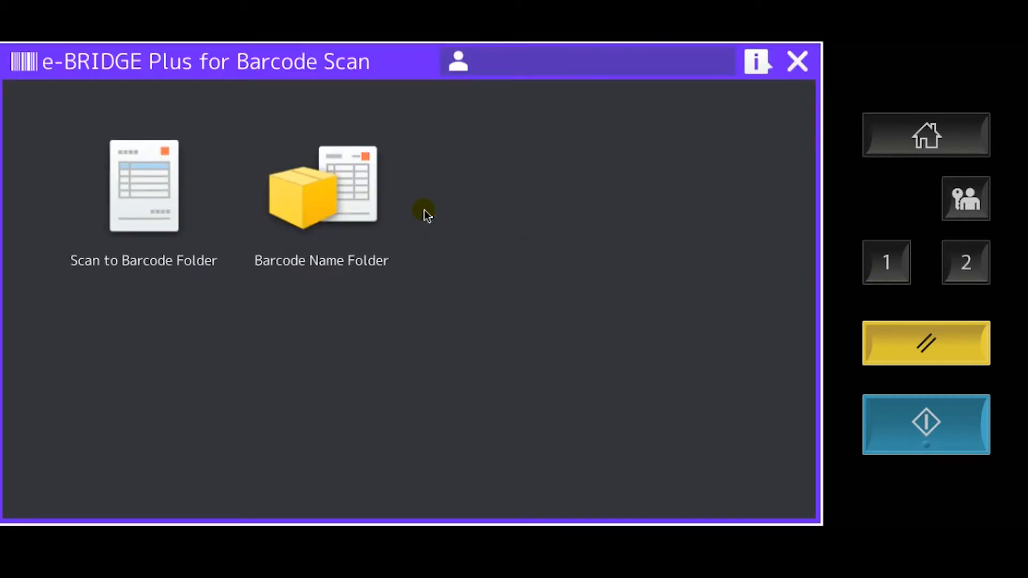
{"action": "mouse_move", "coordinate": [232, 226]}
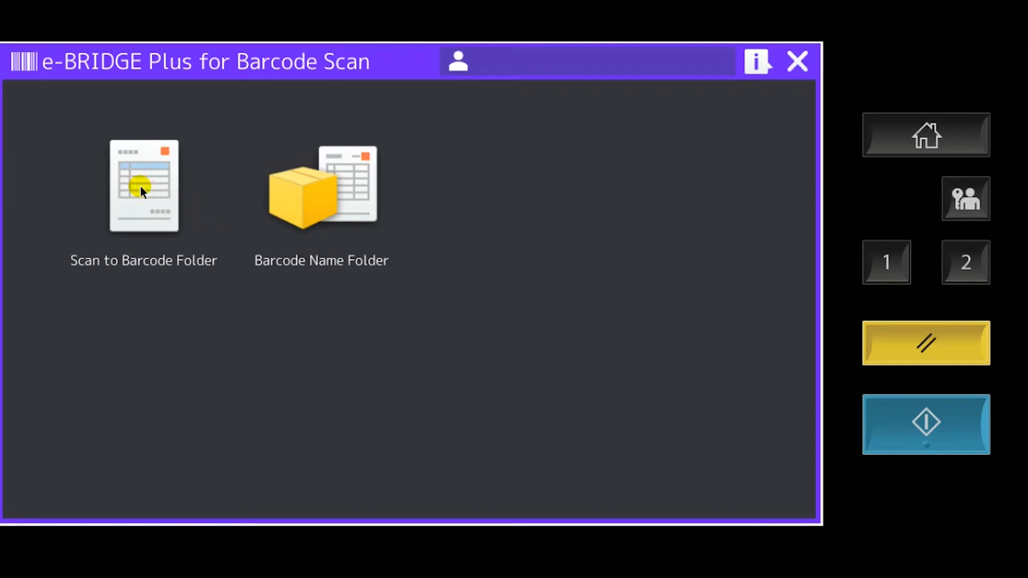
- Select Scan to Barcode Folder, review its Job Properties, and close the summary
{"action": "left_click", "coordinate": [144, 186]}
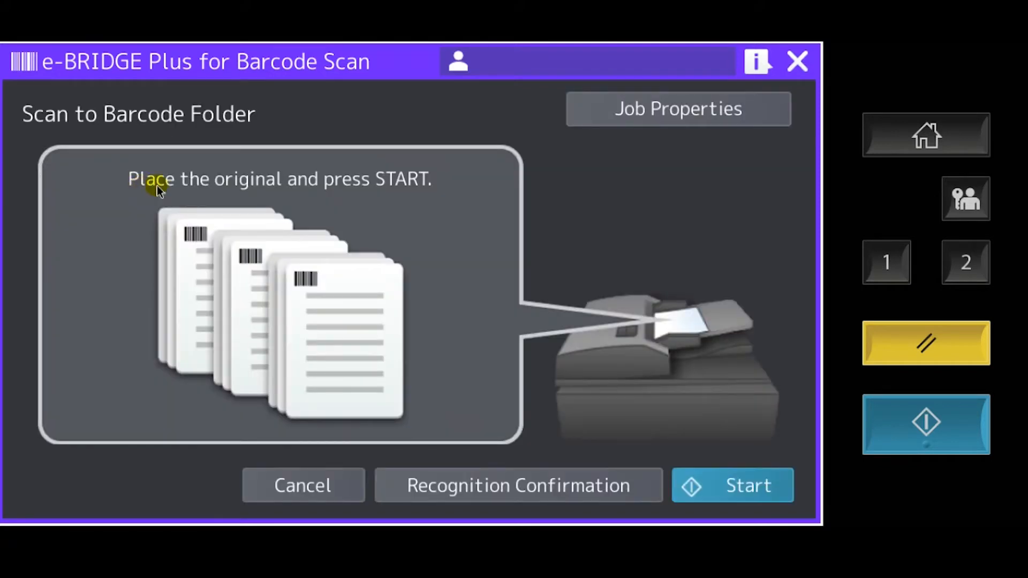
{"action": "mouse_move", "coordinate": [405, 129]}
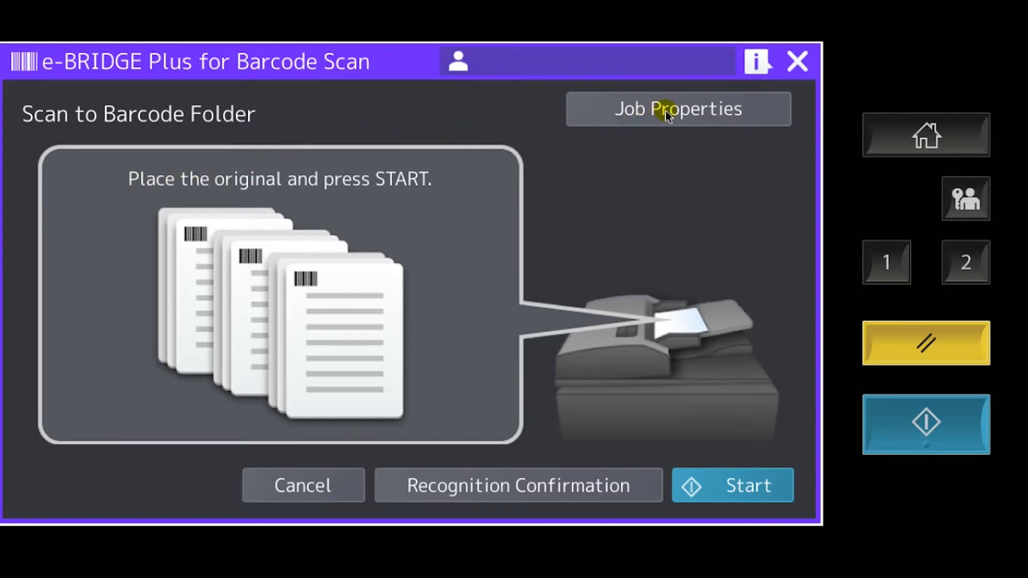
{"action": "left_click", "coordinate": [678, 110]}
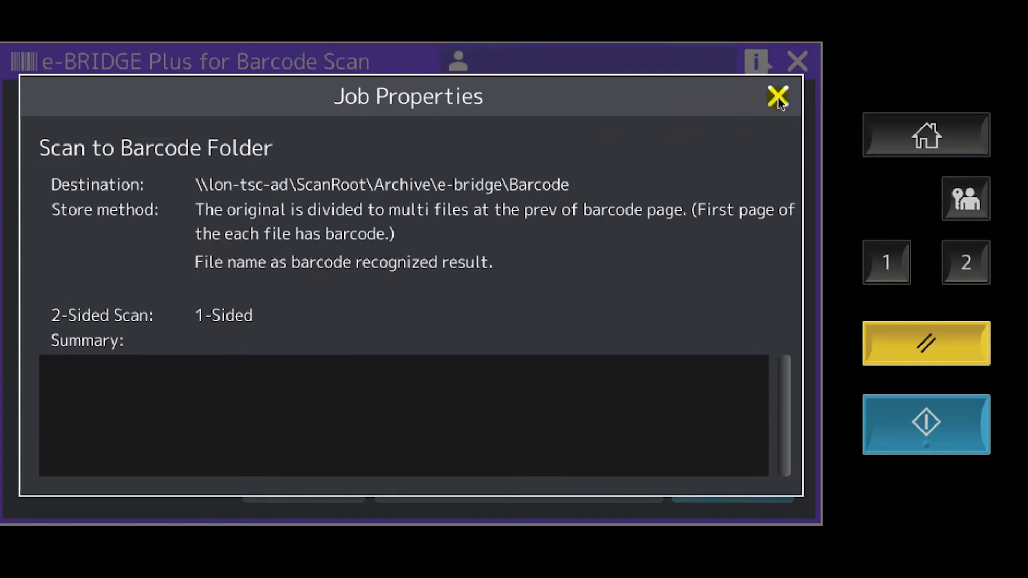
{"action": "left_click", "coordinate": [778, 96]}
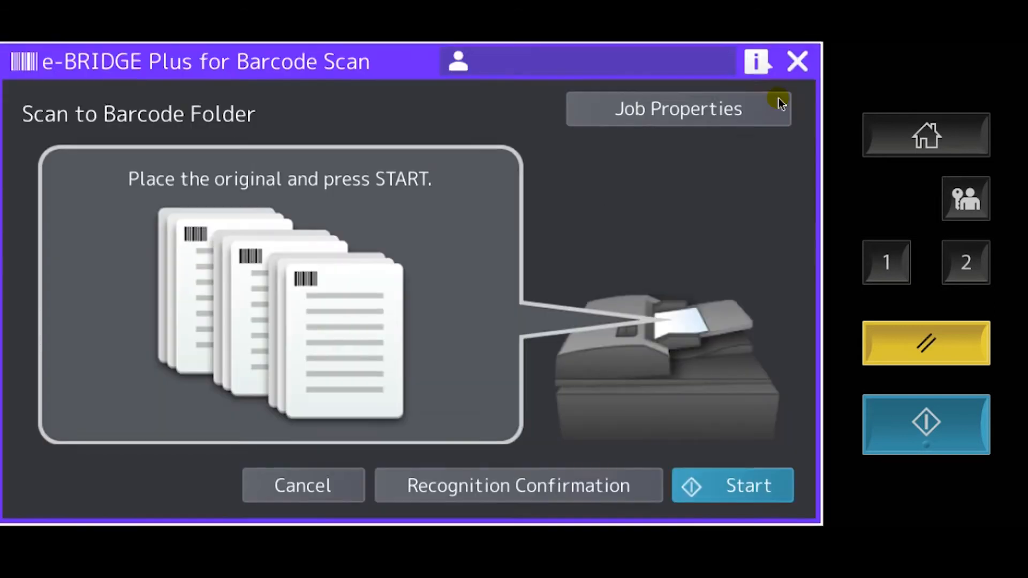
{"action": "mouse_move", "coordinate": [707, 182]}
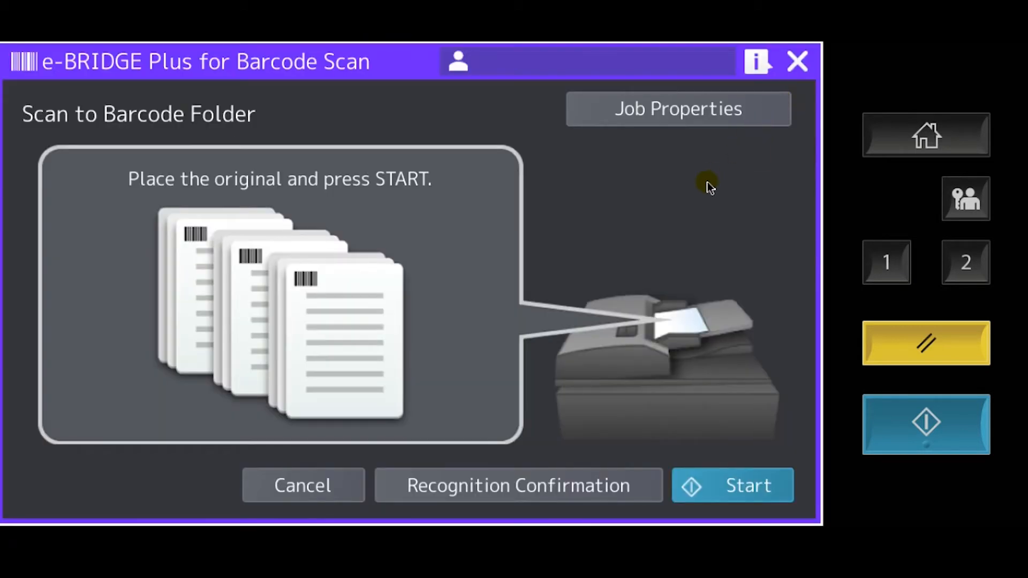
{"action": "mouse_move", "coordinate": [463, 273]}
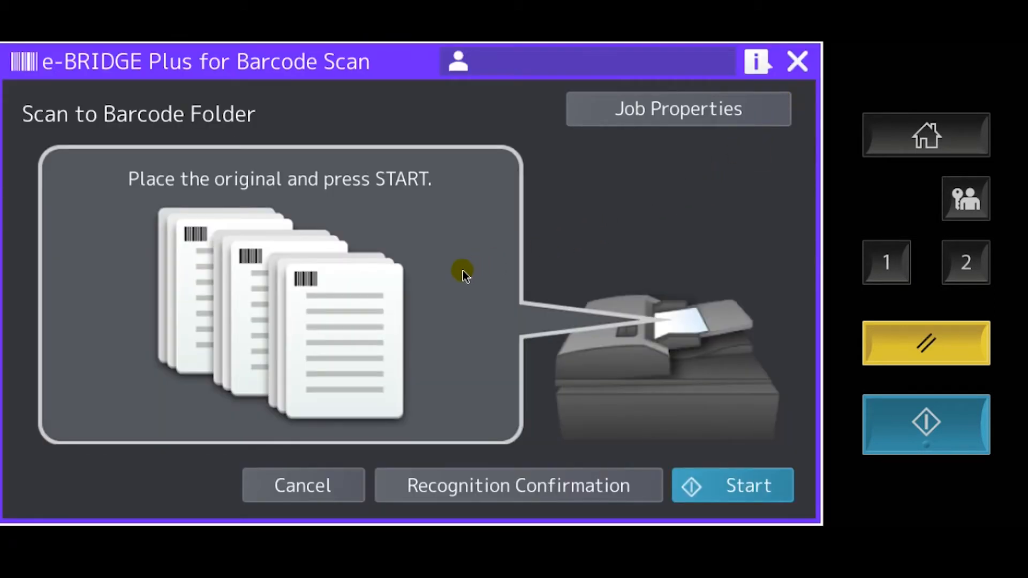
{"action": "mouse_move", "coordinate": [130, 515]}
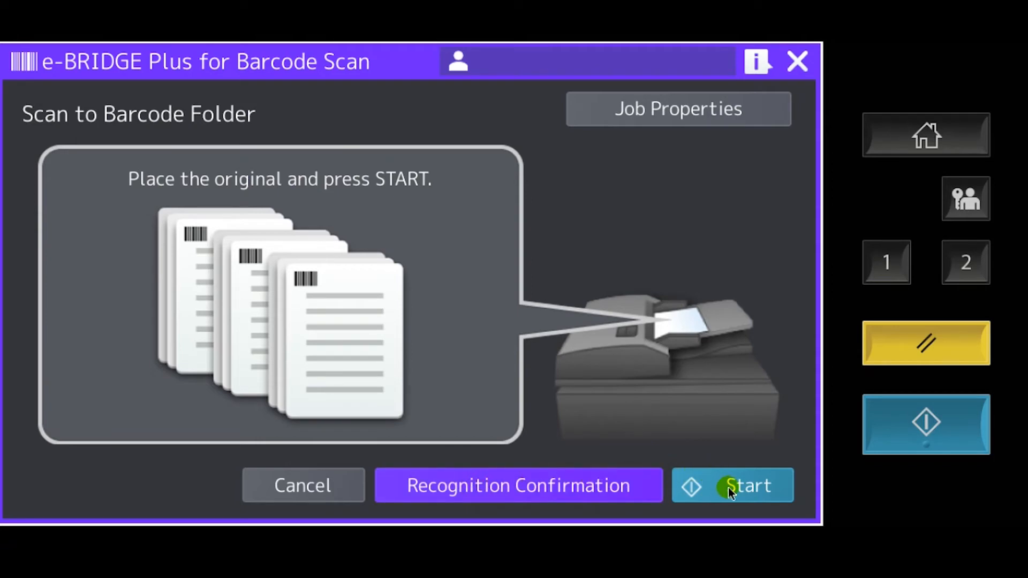
- Scan the originals and Save & Return the documents recognized as 90022794 and 90022799
{"action": "left_click", "coordinate": [732, 486]}
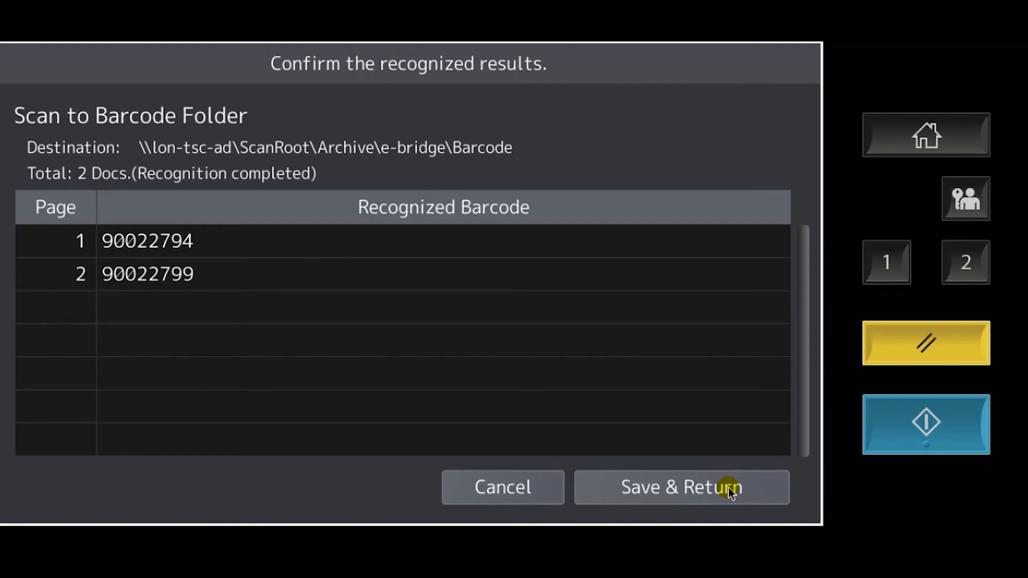
{"action": "mouse_move", "coordinate": [687, 494]}
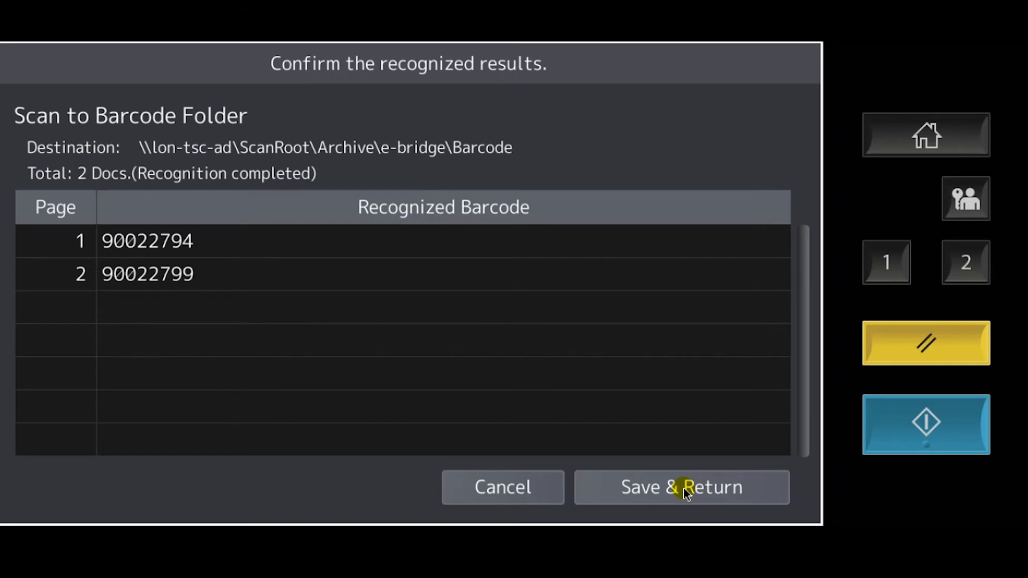
{"action": "left_click", "coordinate": [681, 487]}
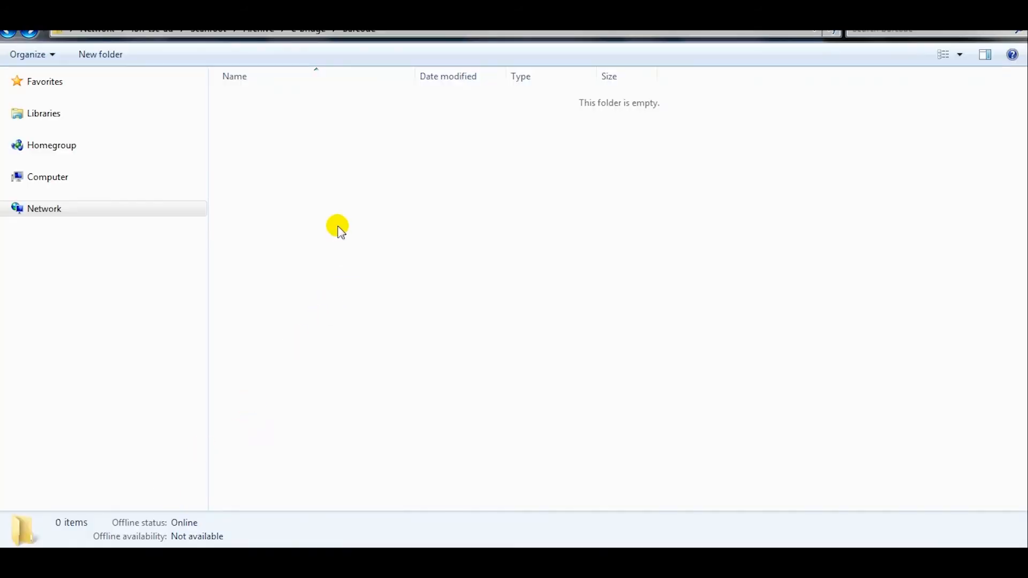
- Refresh the folder and view 90022794.pdf from the newly listed 90022794.pdf and 90022799.pdf
{"action": "right_click", "coordinate": [338, 227]}
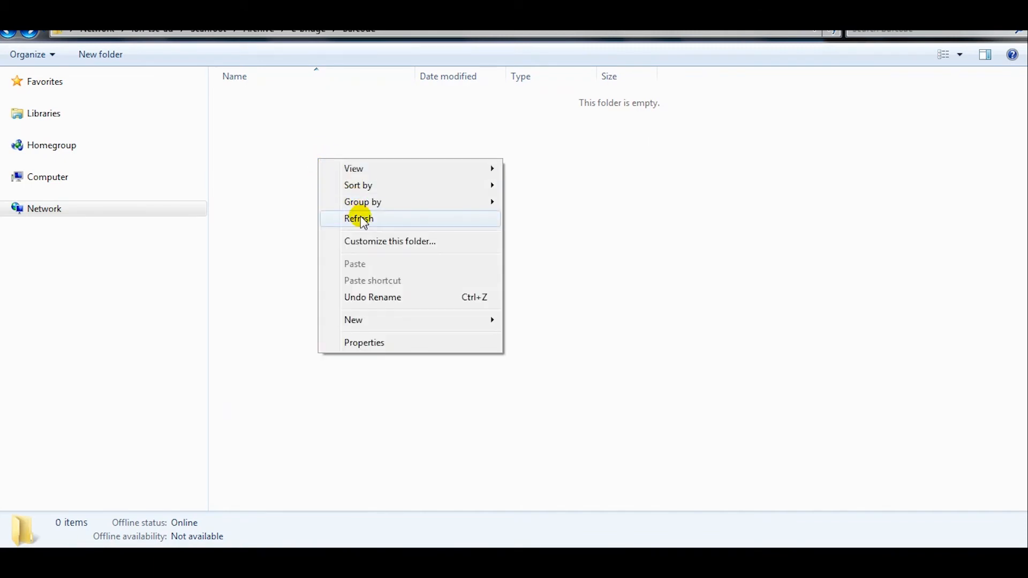
{"action": "left_click", "coordinate": [358, 218]}
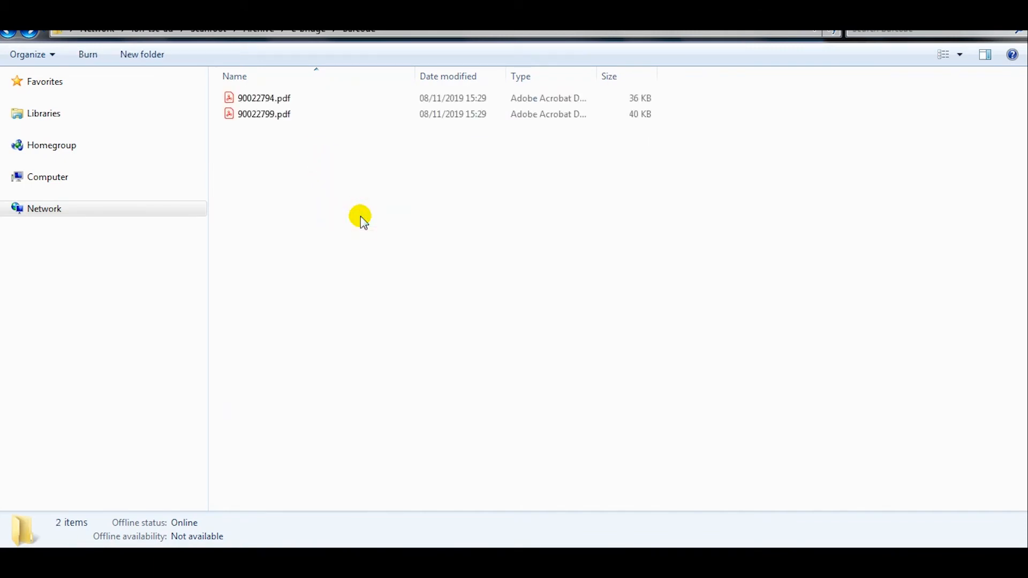
{"action": "left_click", "coordinate": [264, 97]}
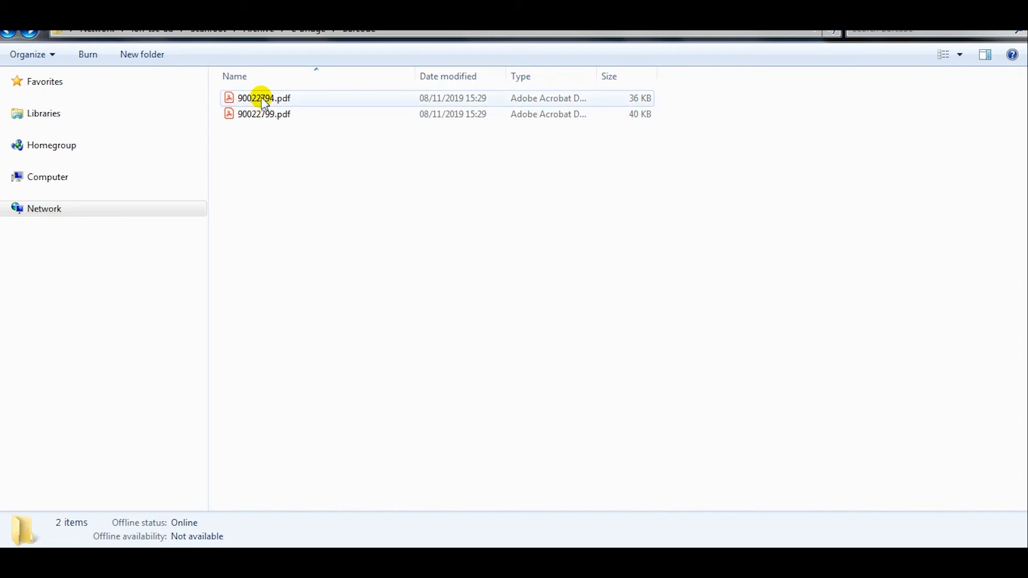
{"action": "double_click", "coordinate": [263, 97]}
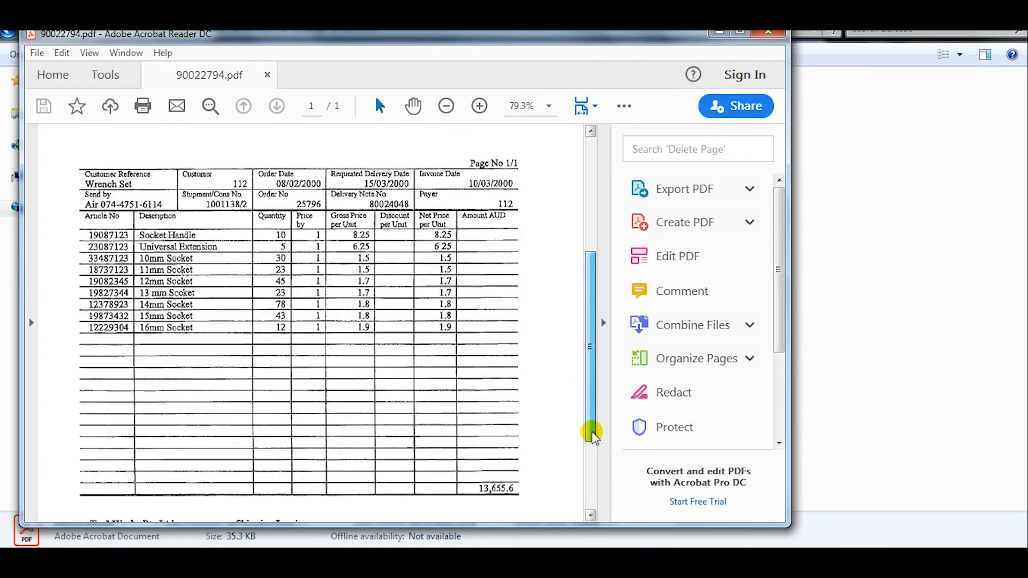
{"action": "scroll", "scroll_direction": "up", "scroll_amount": 3}
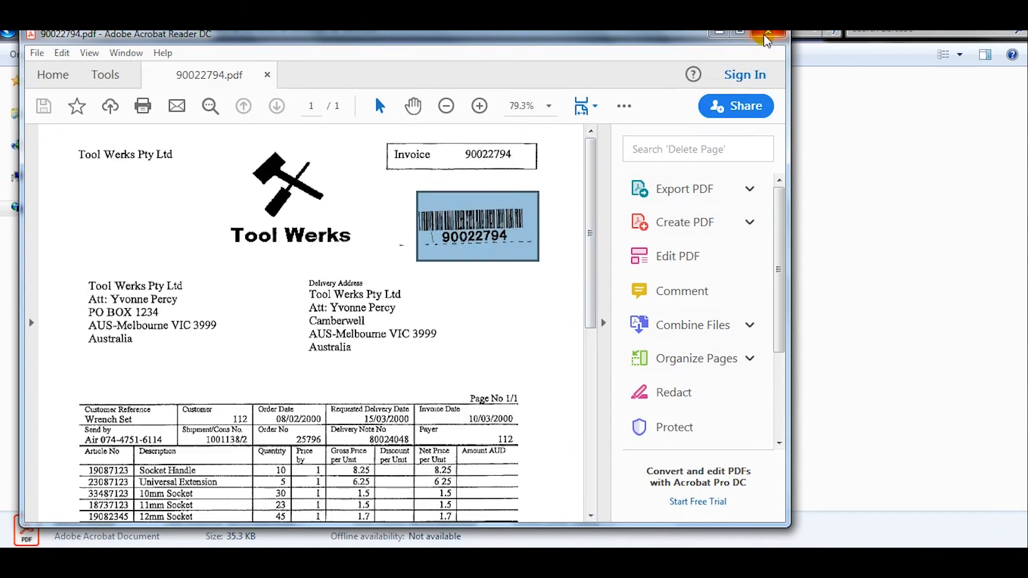
{"action": "left_click", "coordinate": [769, 34]}
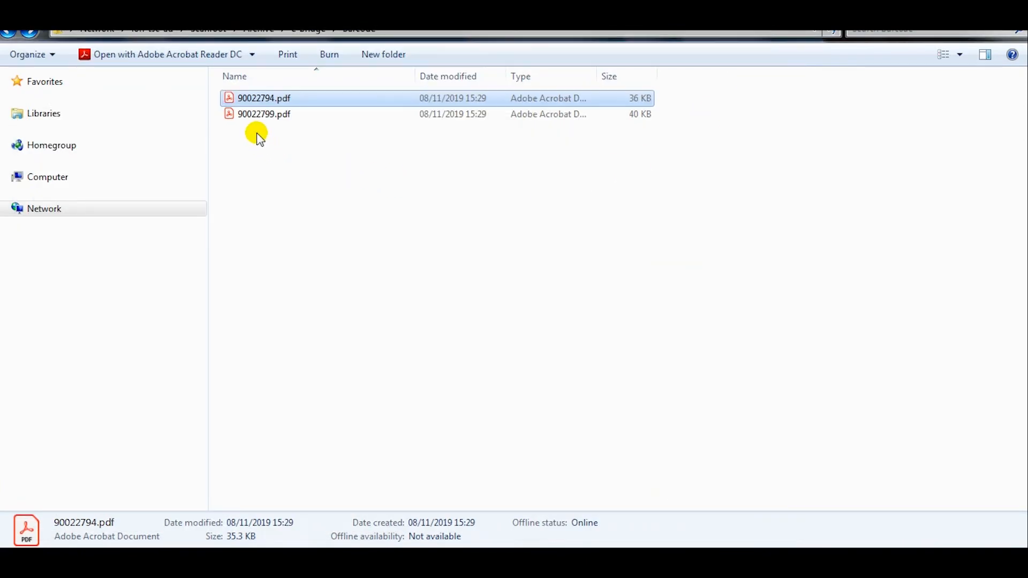